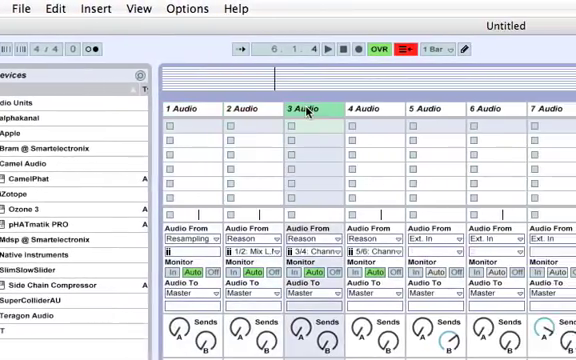
# Scroll the browser to show Live's built-in Audio Effects list.
pyautogui.scroll(-3)
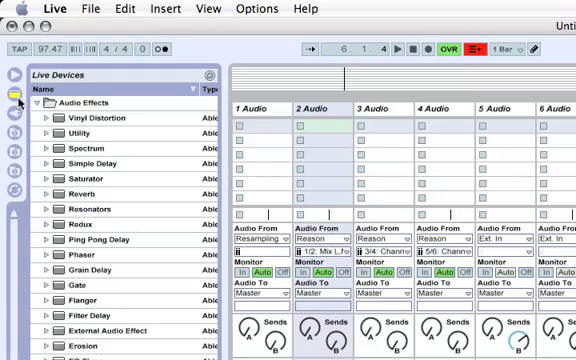
# Re-expand the Audio Effects folder and scroll down to EQ Three.
pyautogui.click(44, 104)
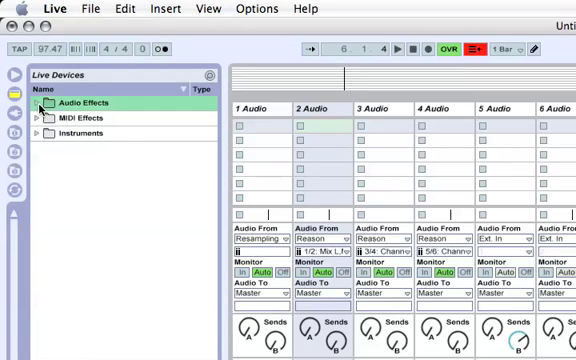
pyautogui.click(40, 104)
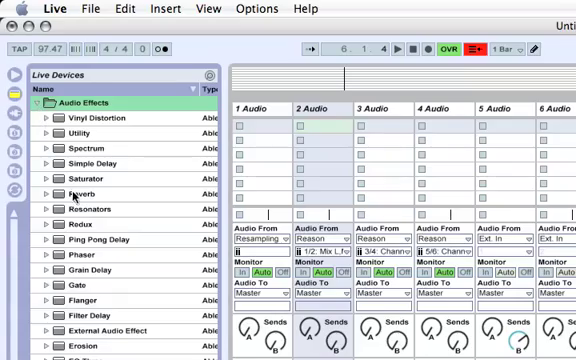
pyautogui.scroll(-3)
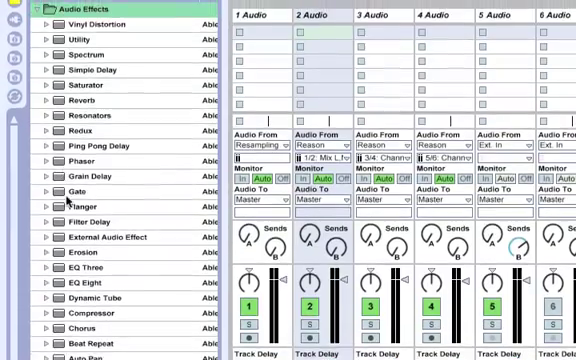
pyautogui.scroll(-3)
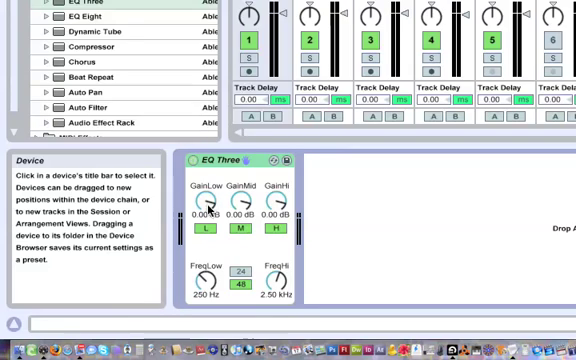
pyautogui.moveTo(232, 204)
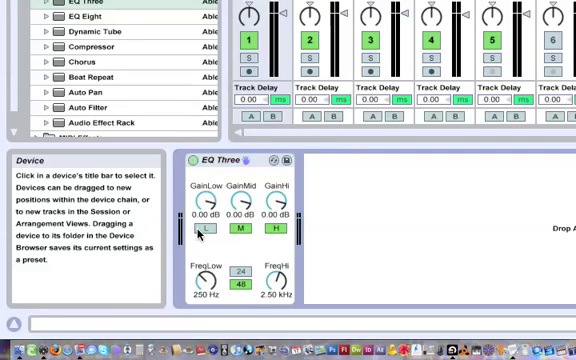
pyautogui.click(200, 230)
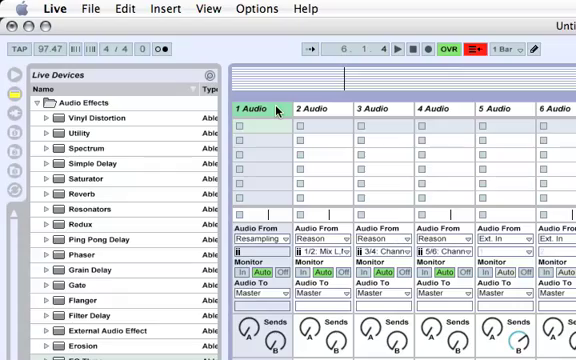
# Scroll the session to review the remaining tracks, returns and Master after adding EQ Three.
pyautogui.scroll(-3)
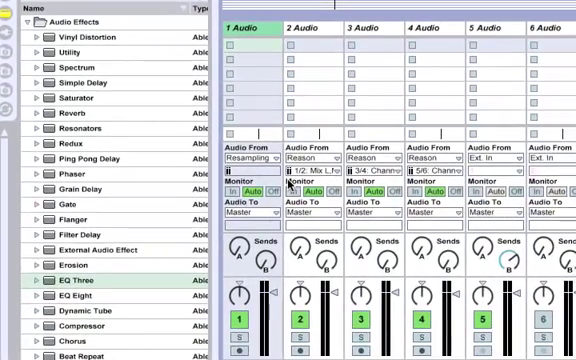
pyautogui.scroll(-3)
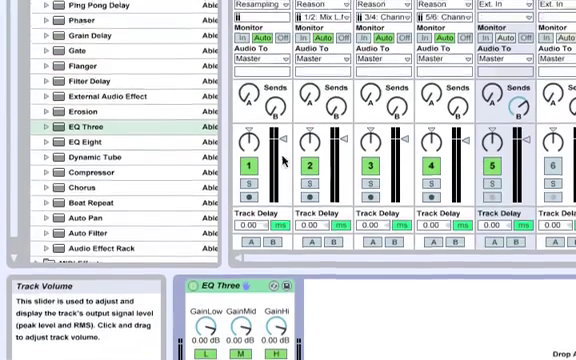
pyautogui.scroll(-3)
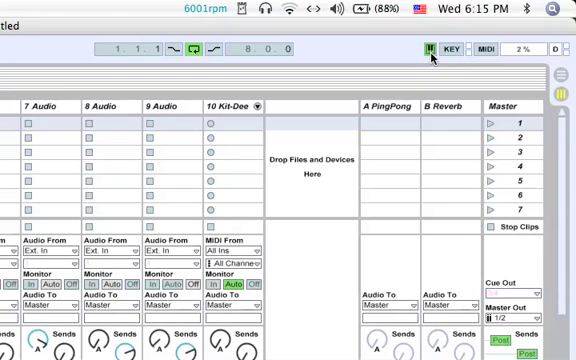
# Enable Key Map Mode from the KEY button in the control bar.
pyautogui.click(428, 48)
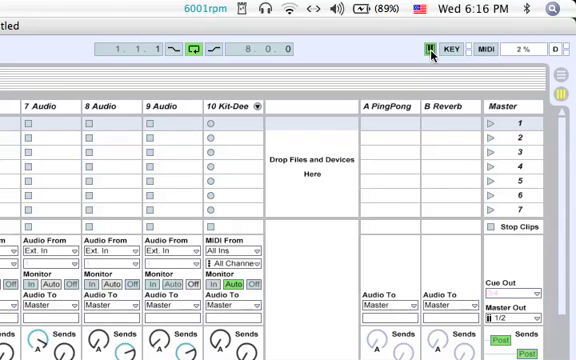
pyautogui.click(430, 50)
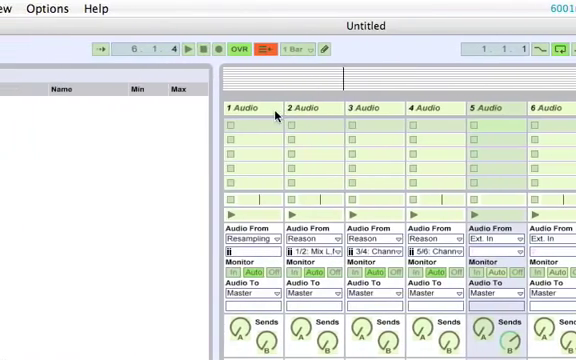
# Assign computer key 1 to the LowOn switch of track 1's EQ Three.
pyautogui.scroll(-3)
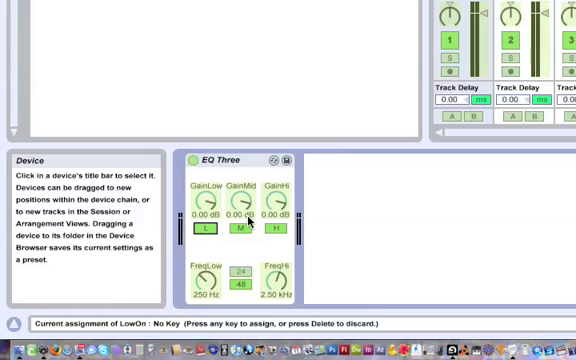
pyautogui.press('1')
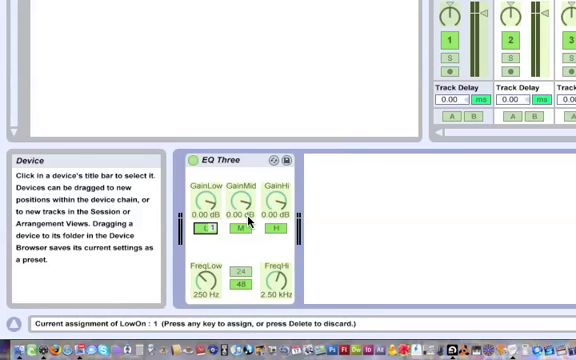